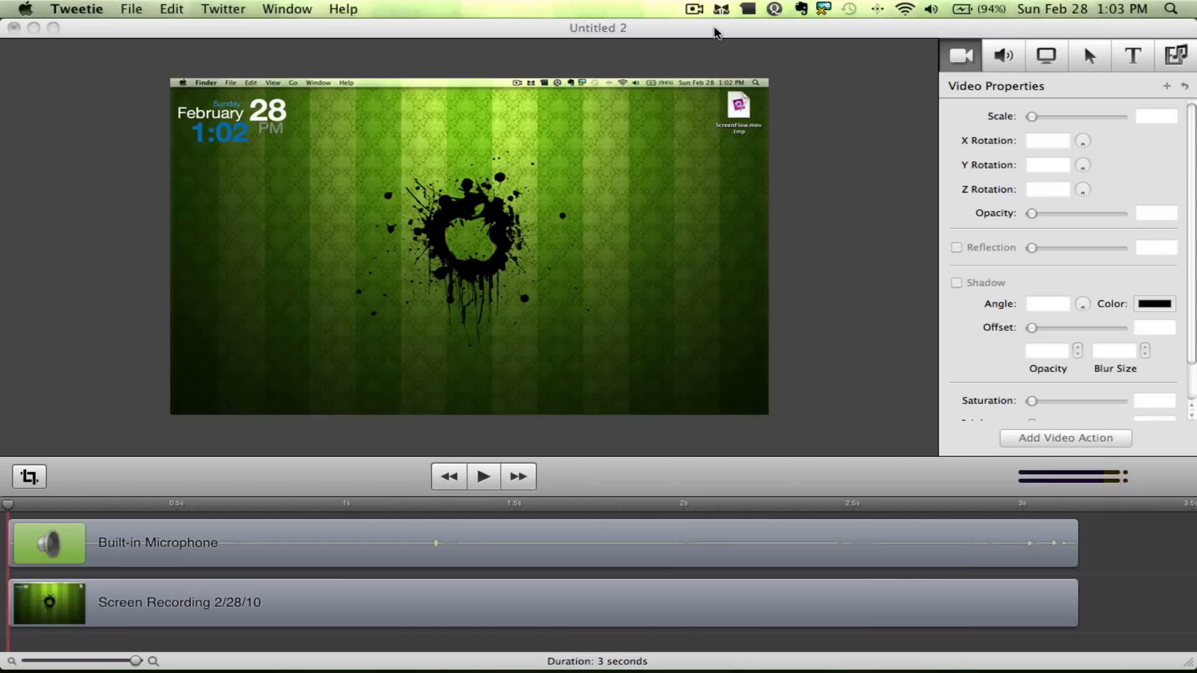
mouse_move(648, 30)
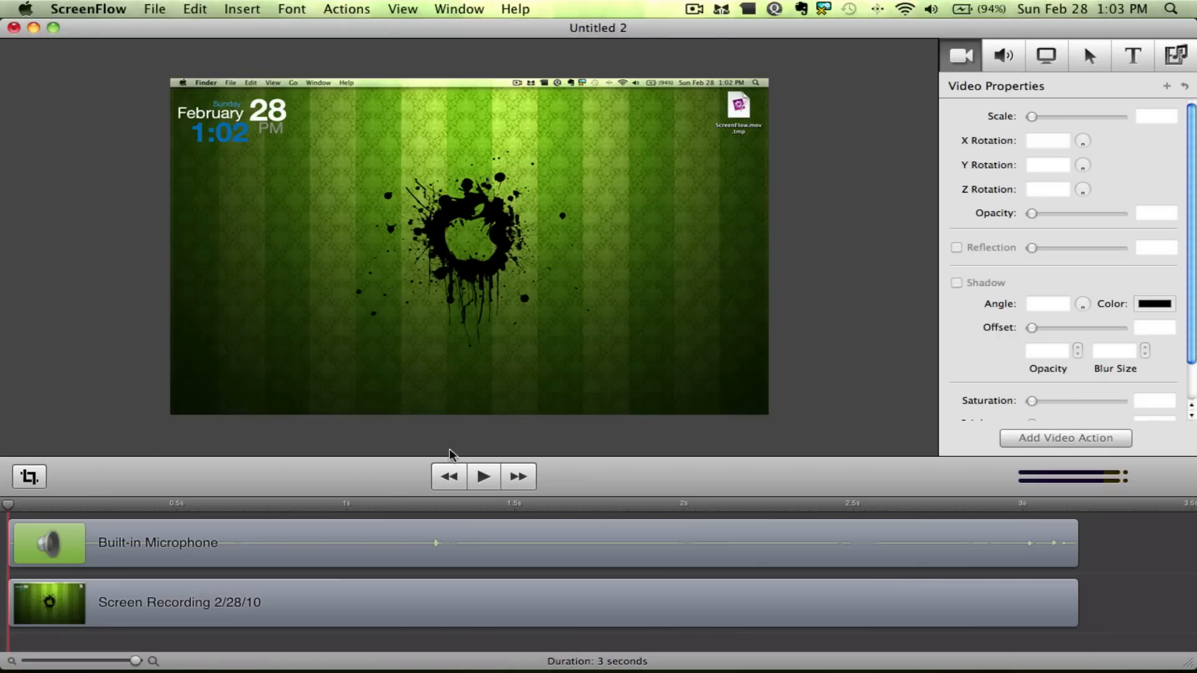
Play back the recording briefly, then start the export from the File menu
click(481, 475)
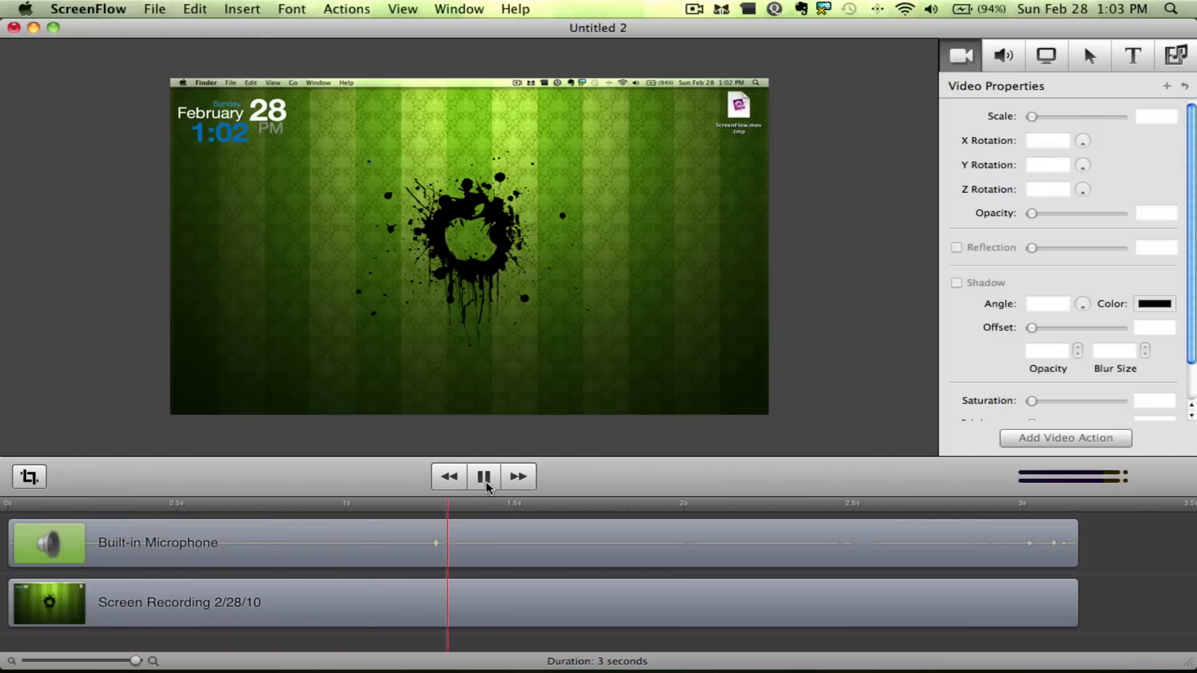
click(483, 475)
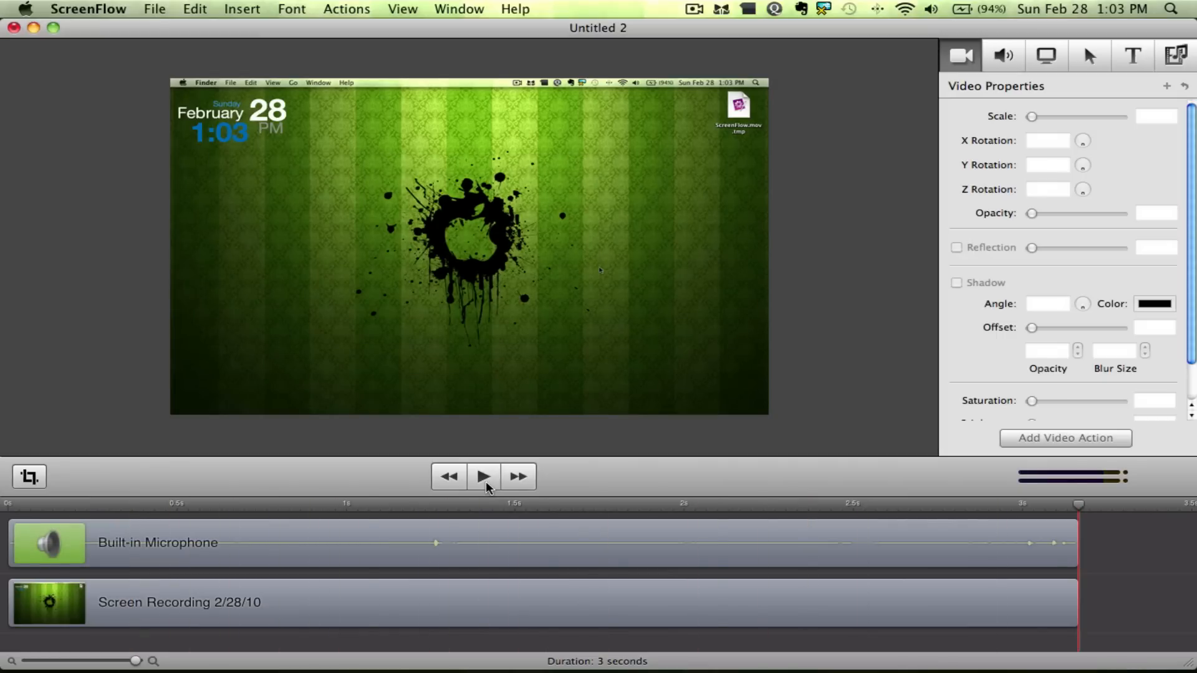
mouse_move(161, 10)
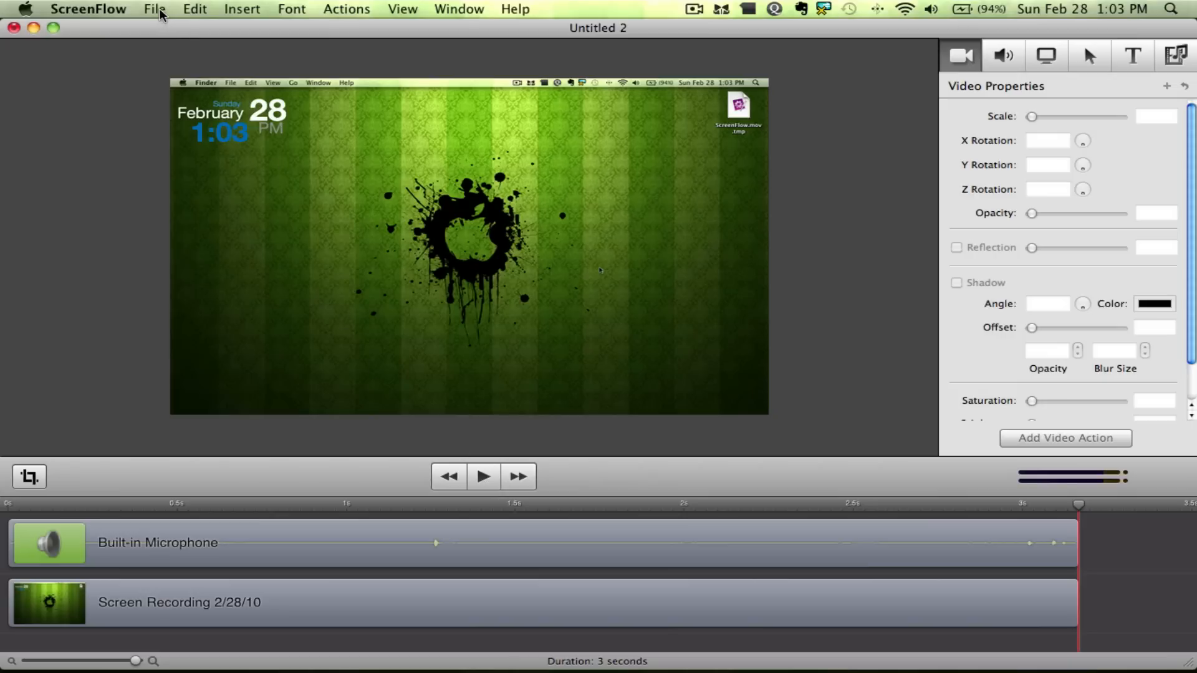
click(154, 8)
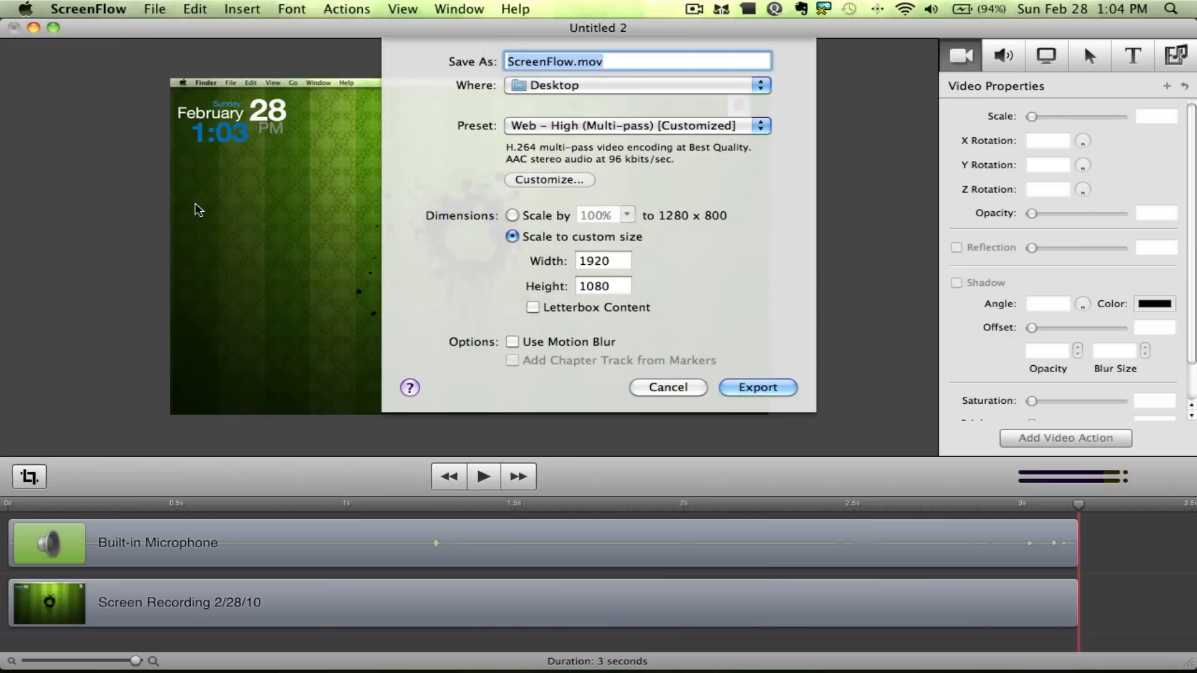
mouse_move(576, 136)
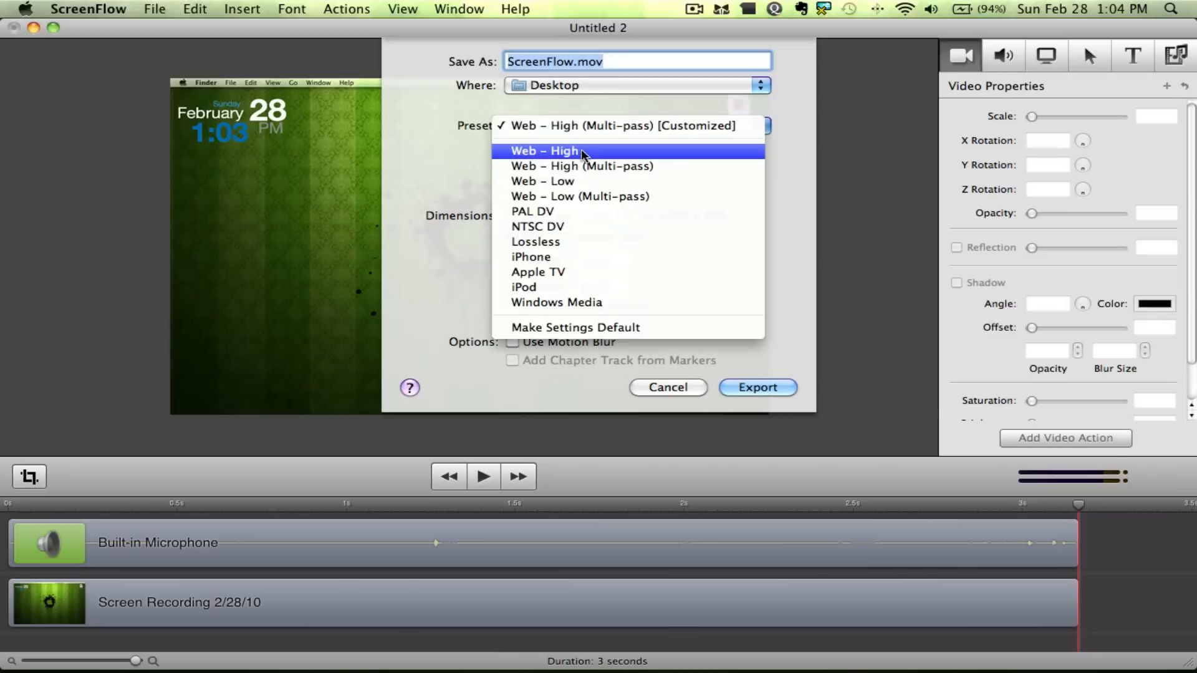
mouse_move(672, 170)
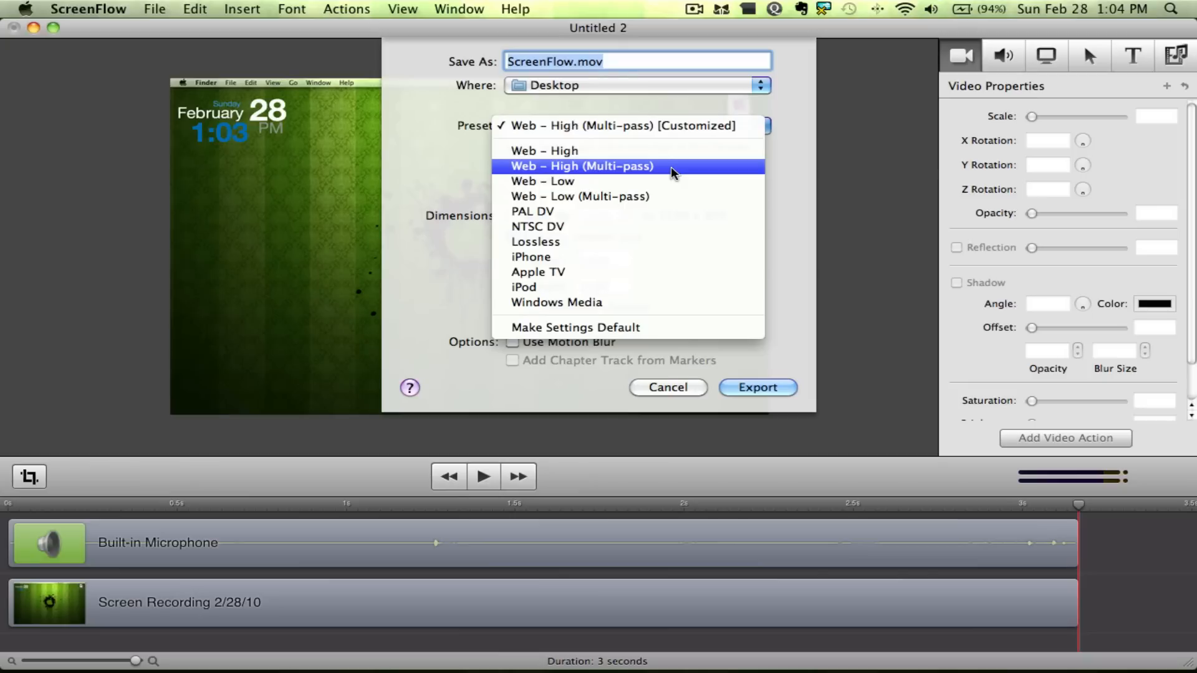
mouse_move(822, 166)
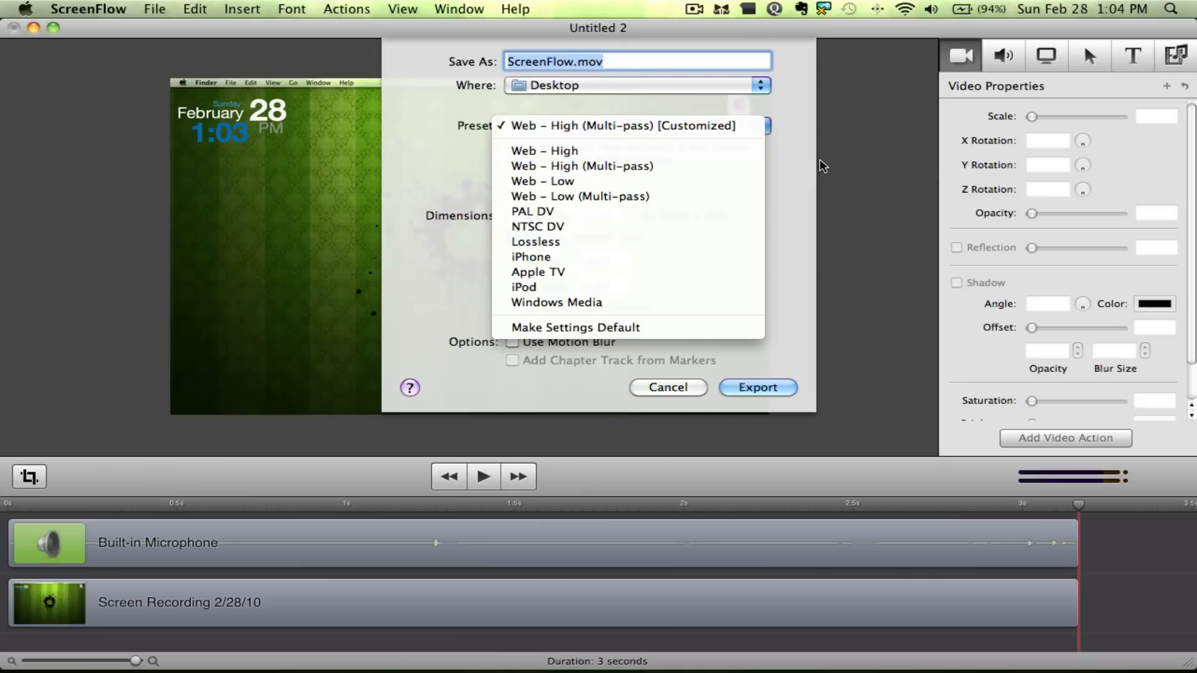
Keep the Web – High (Multi-pass) preset and go into its custom movie settings
click(623, 125)
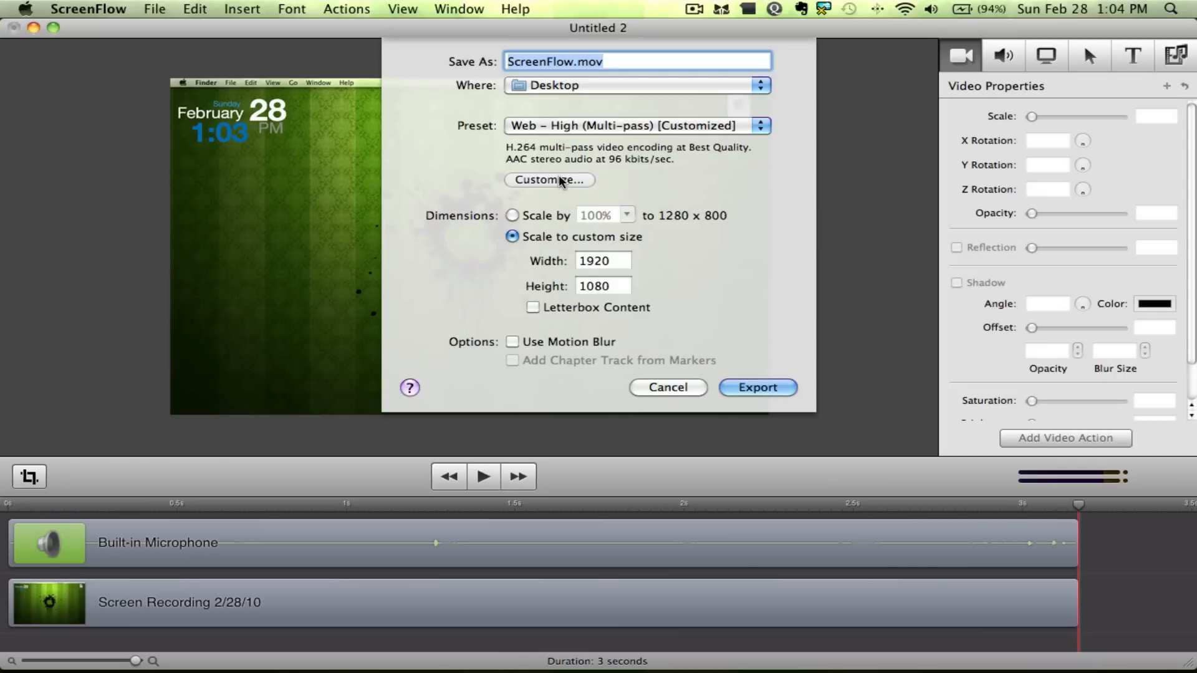
click(549, 180)
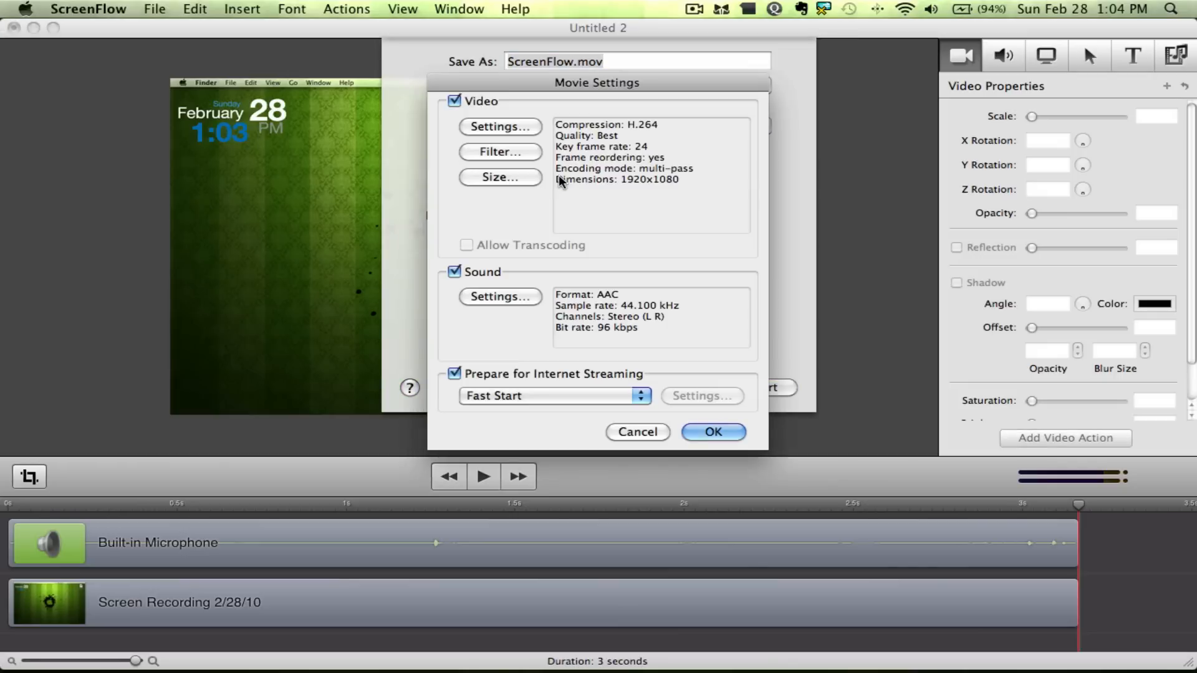
mouse_move(556, 131)
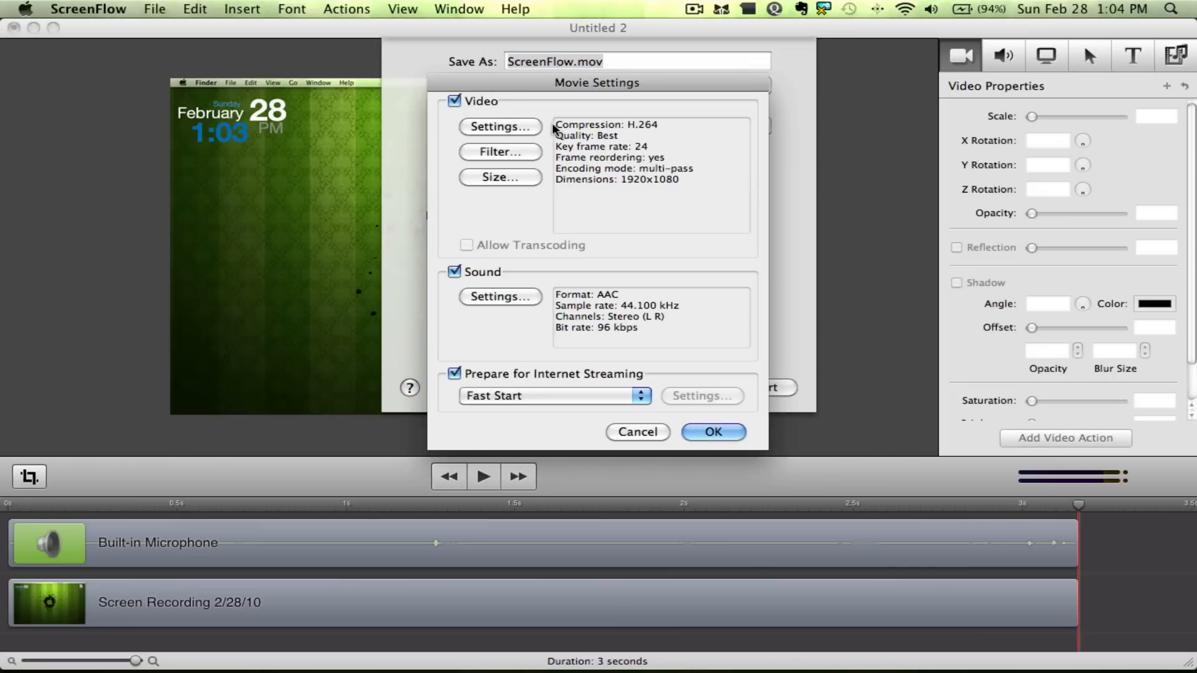
Keep H.264 compression at Best quality with multi-pass encoding and key frames every 24
click(498, 127)
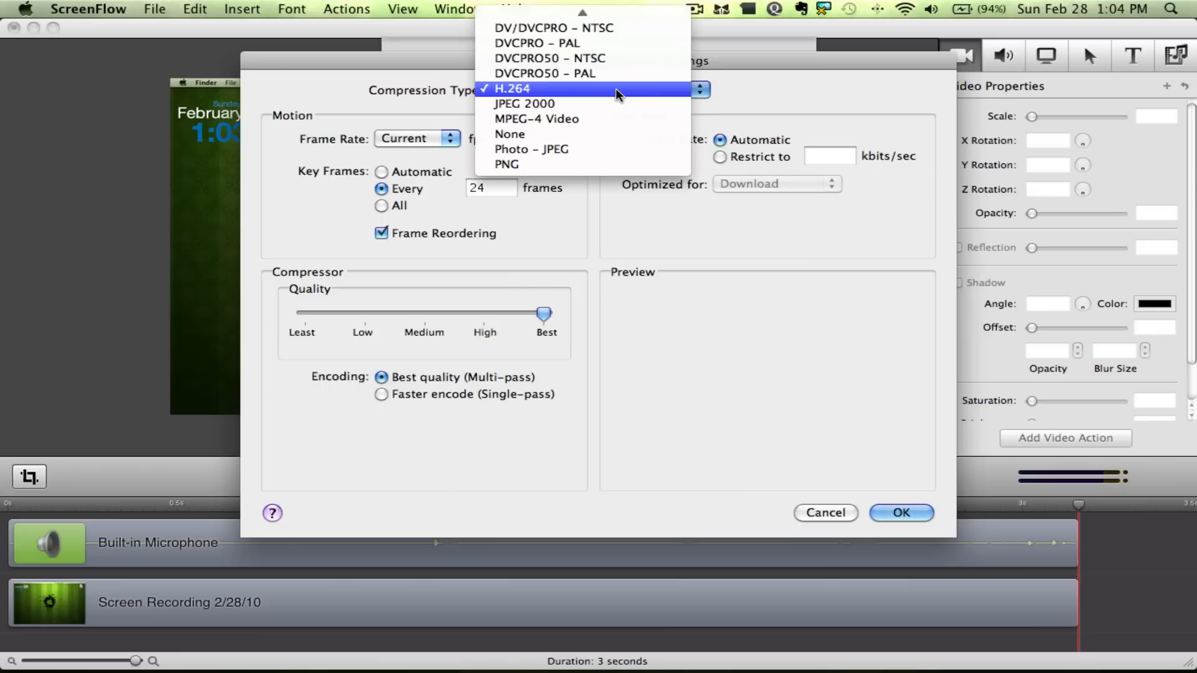
click(512, 88)
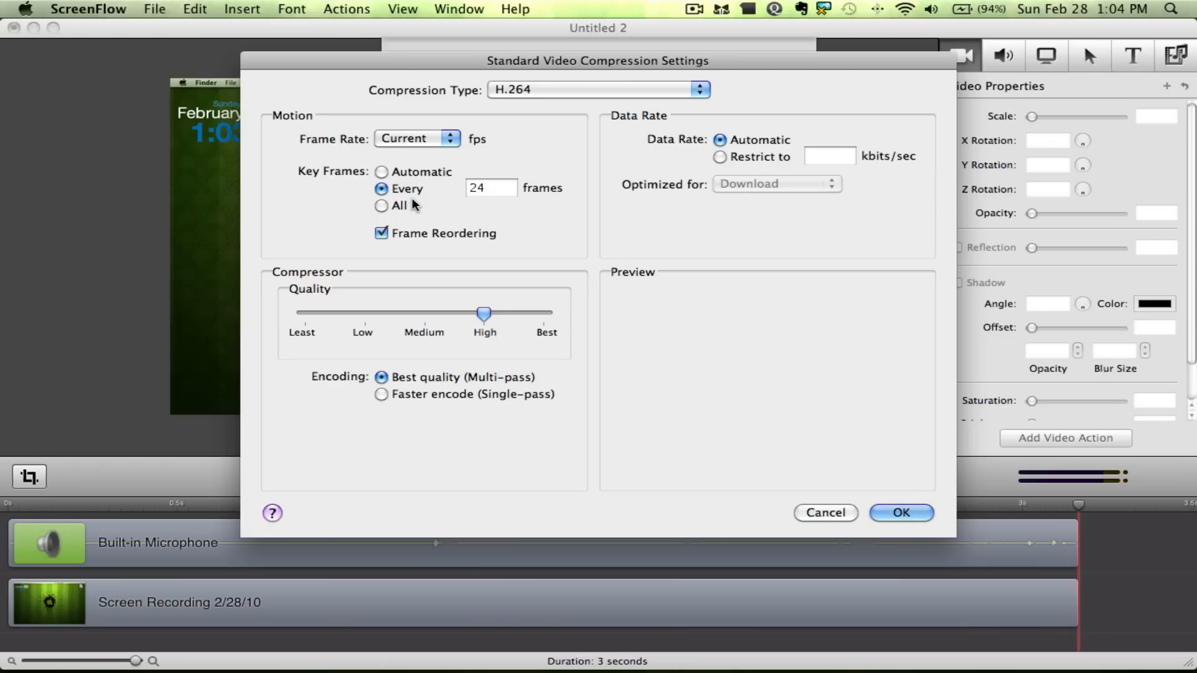
mouse_move(505, 209)
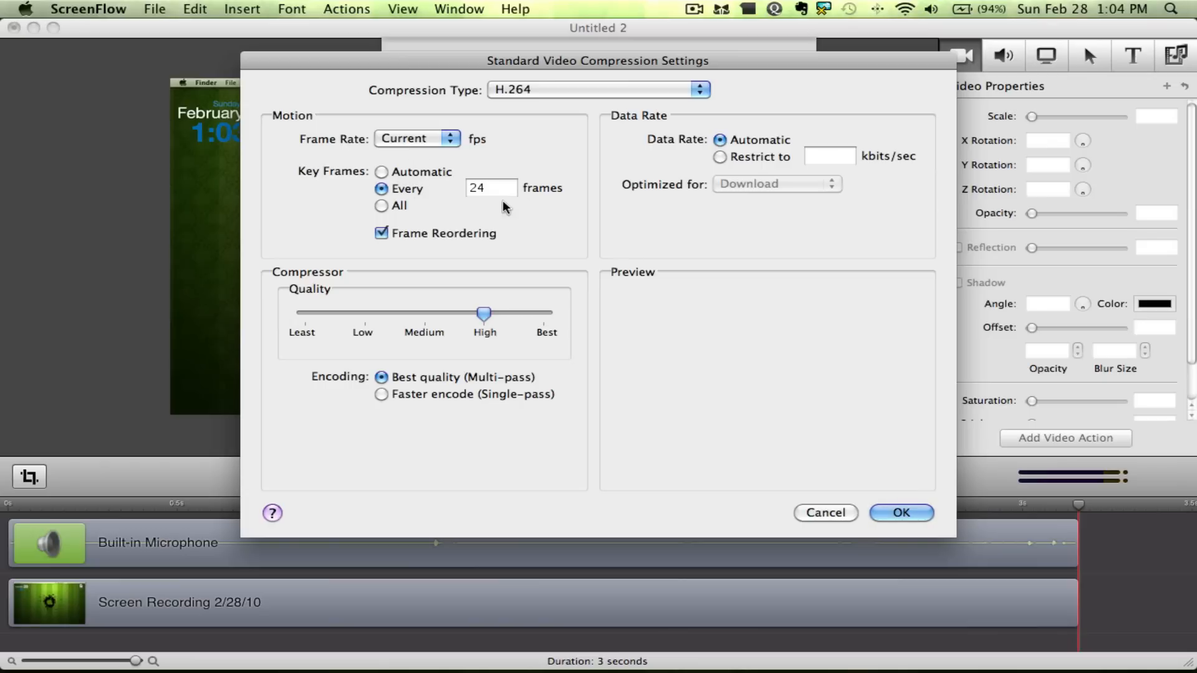
mouse_move(437, 249)
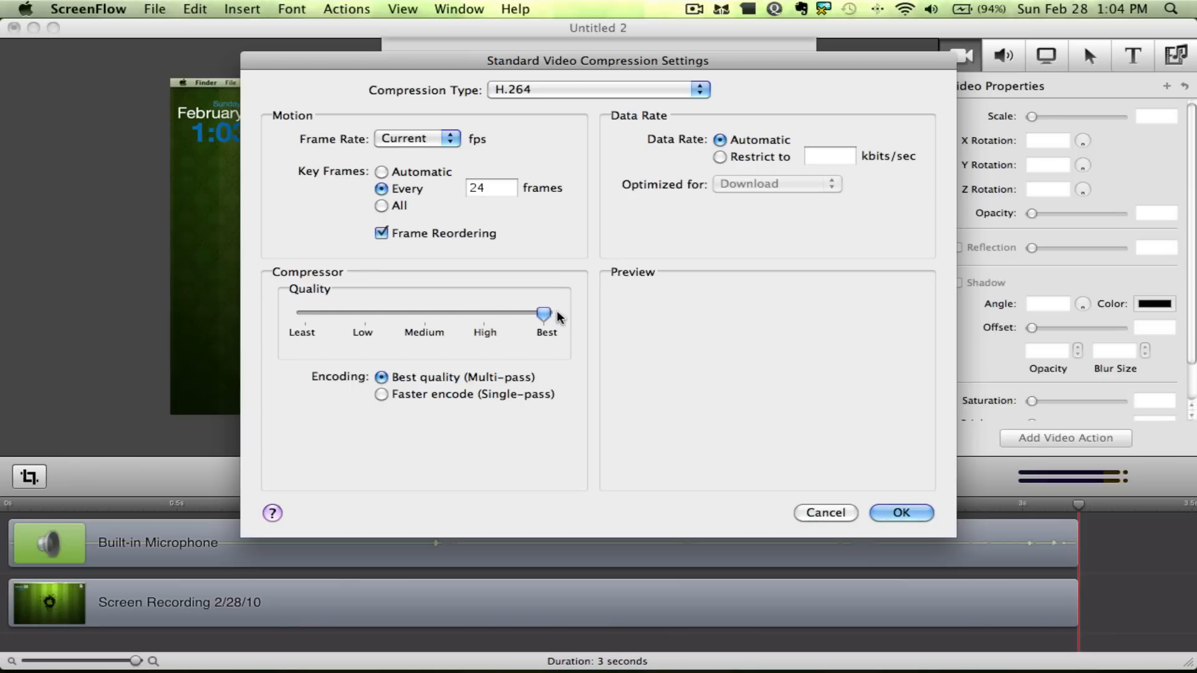
mouse_move(464, 388)
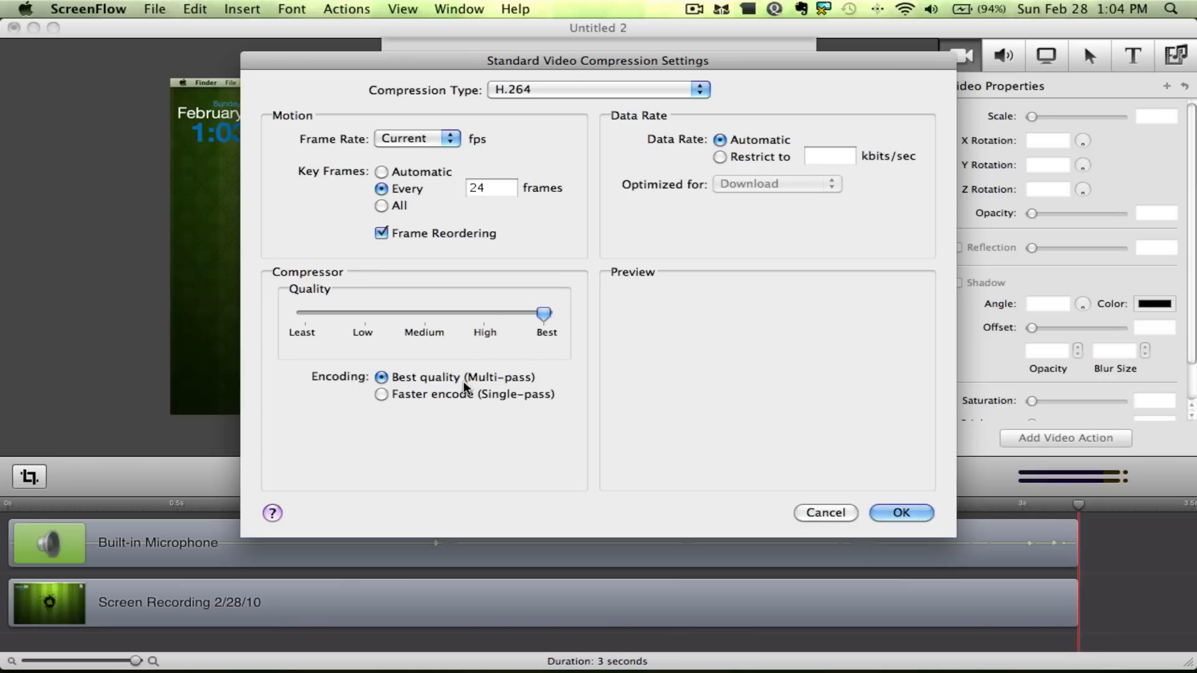
mouse_move(586, 253)
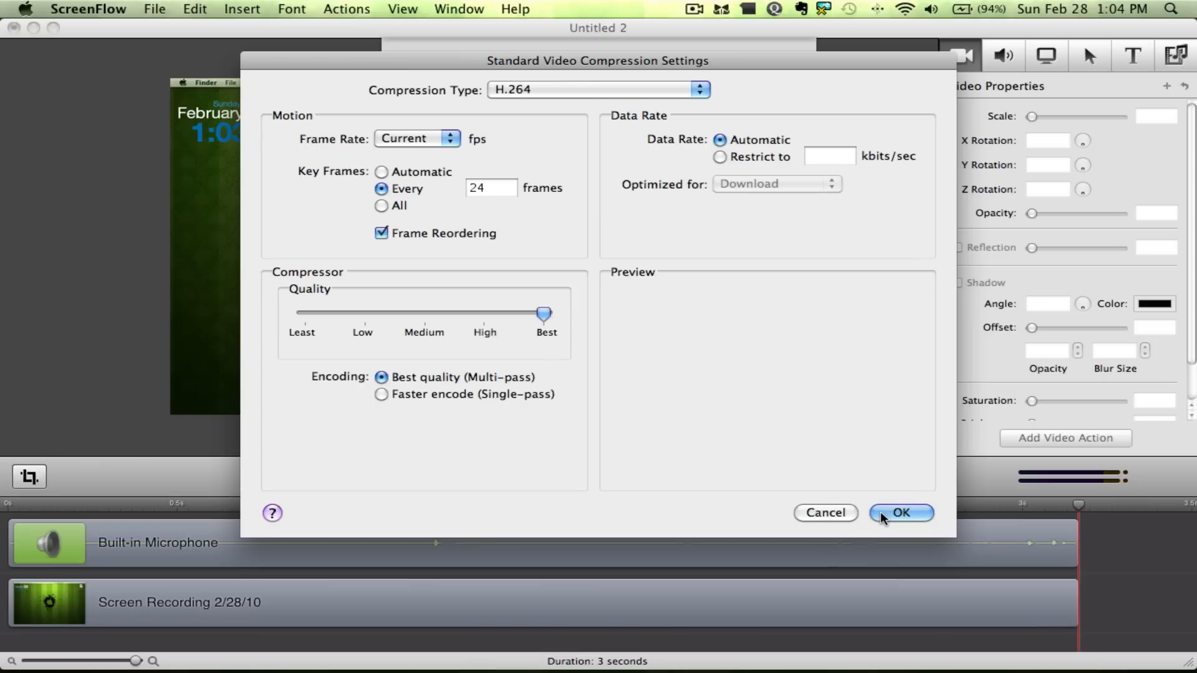
click(900, 513)
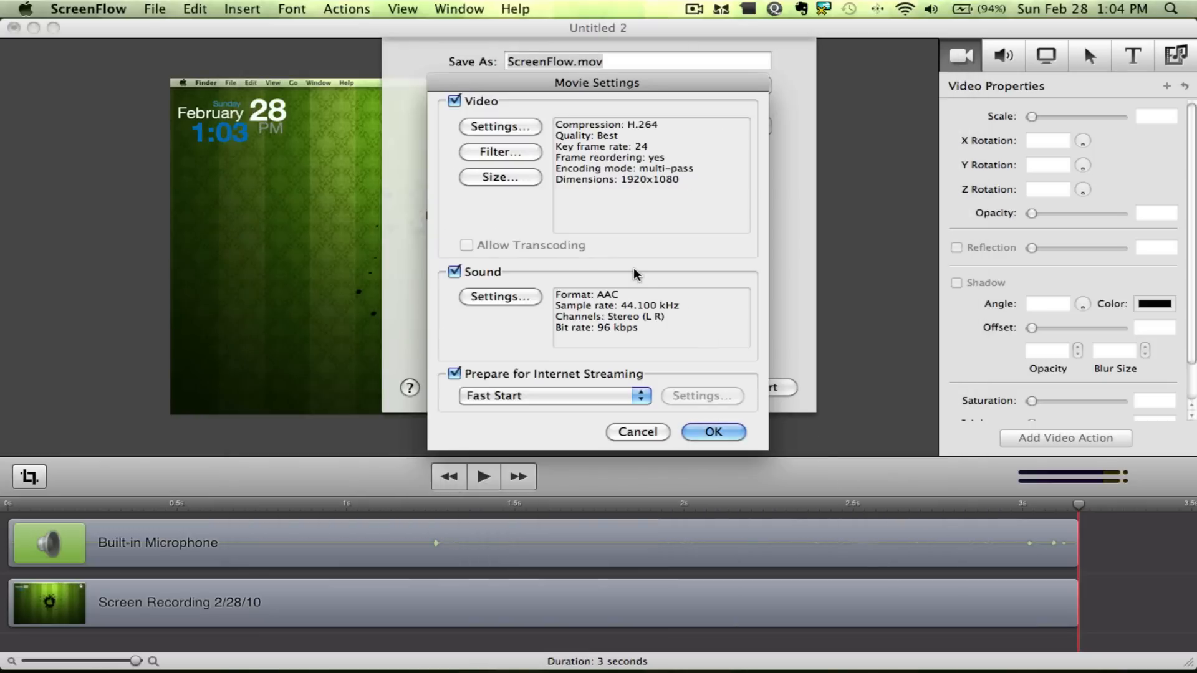
mouse_move(518, 164)
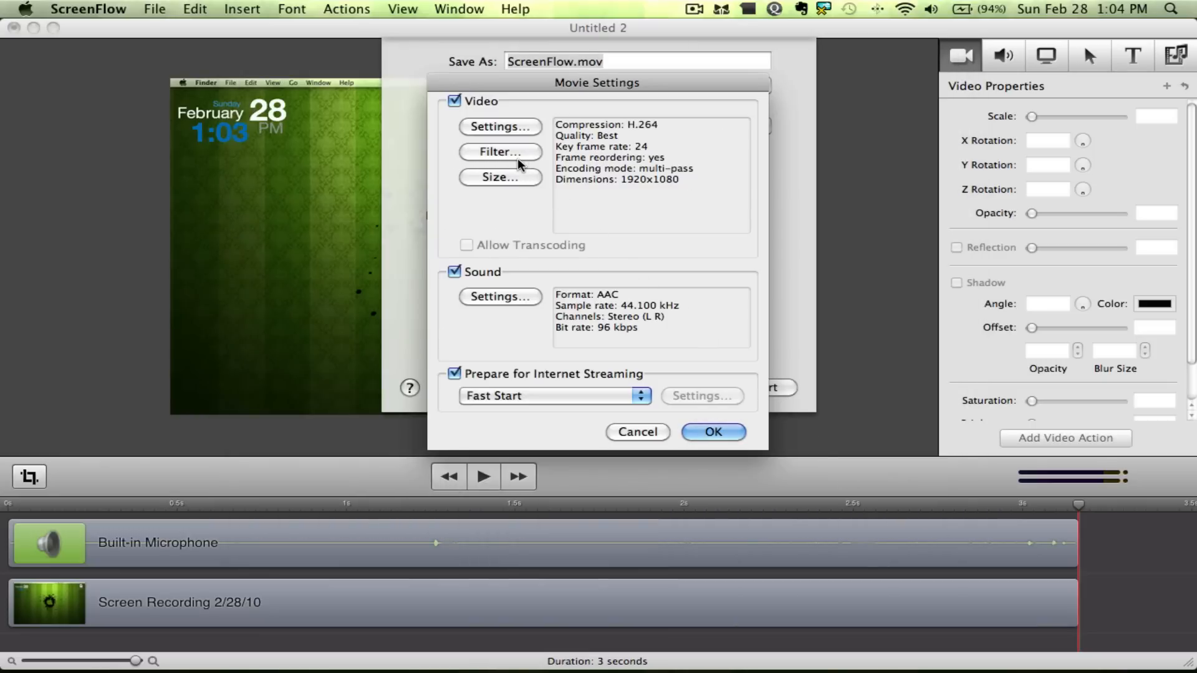
Set the export size dimensions to 1920 x 1080 HD
click(499, 176)
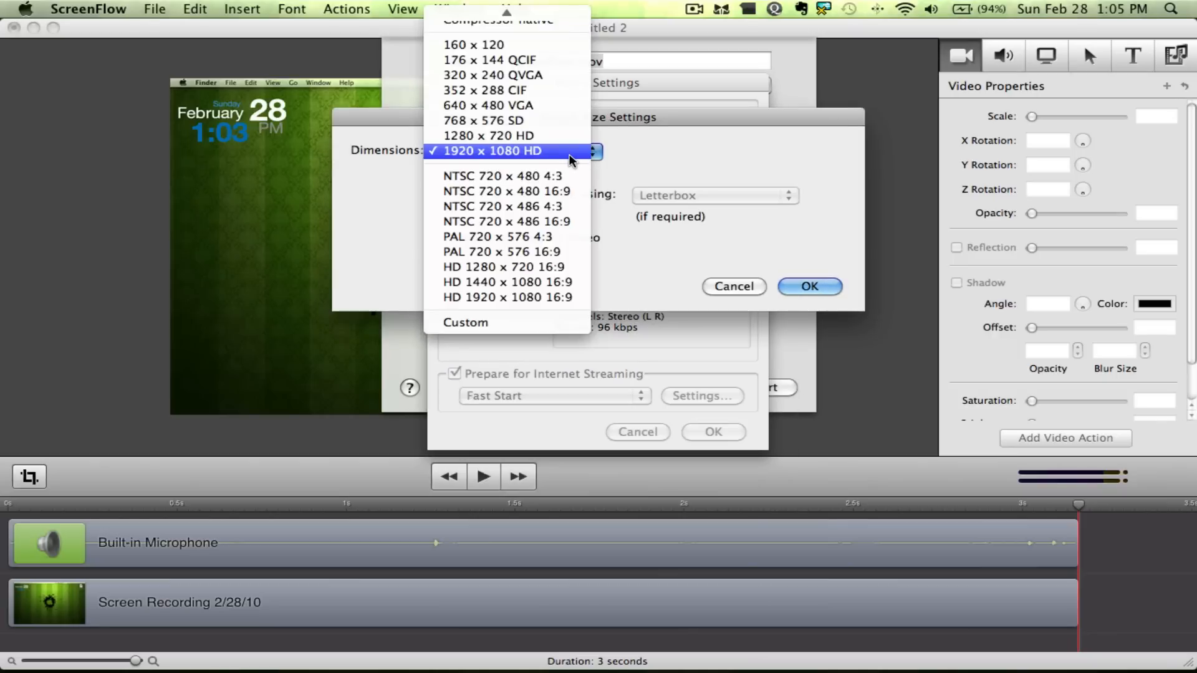
click(491, 151)
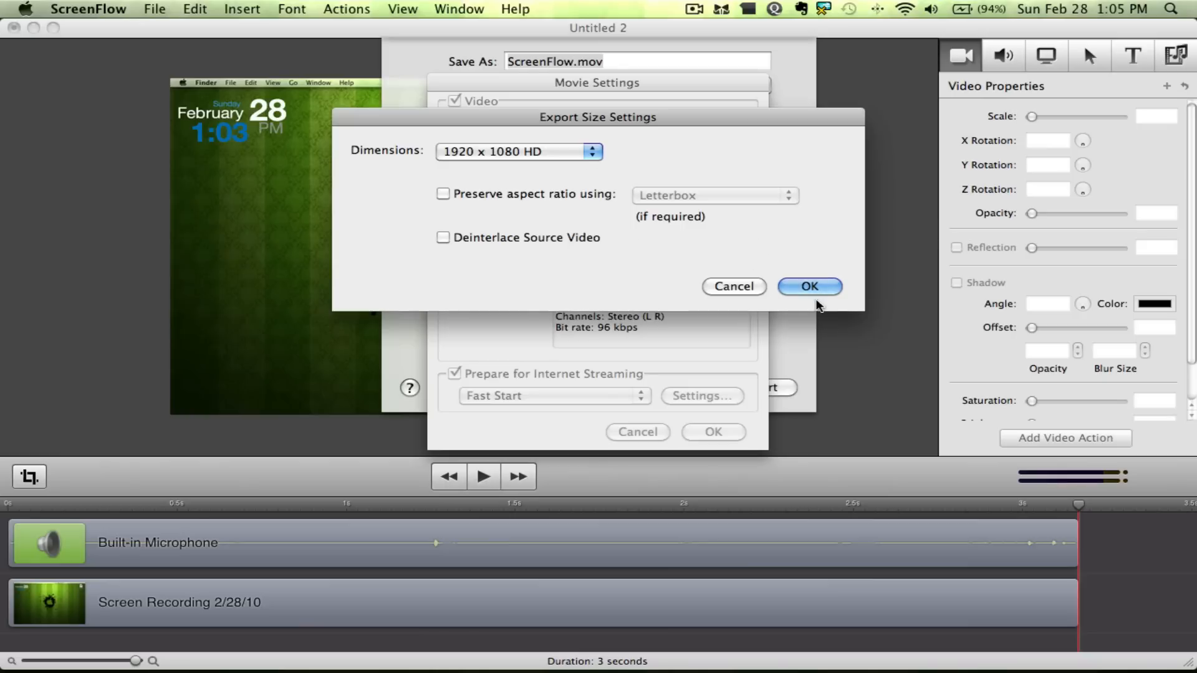
Confirm the 1920 x 1080 size and the AAC stereo 96 kbps sound settings
click(808, 287)
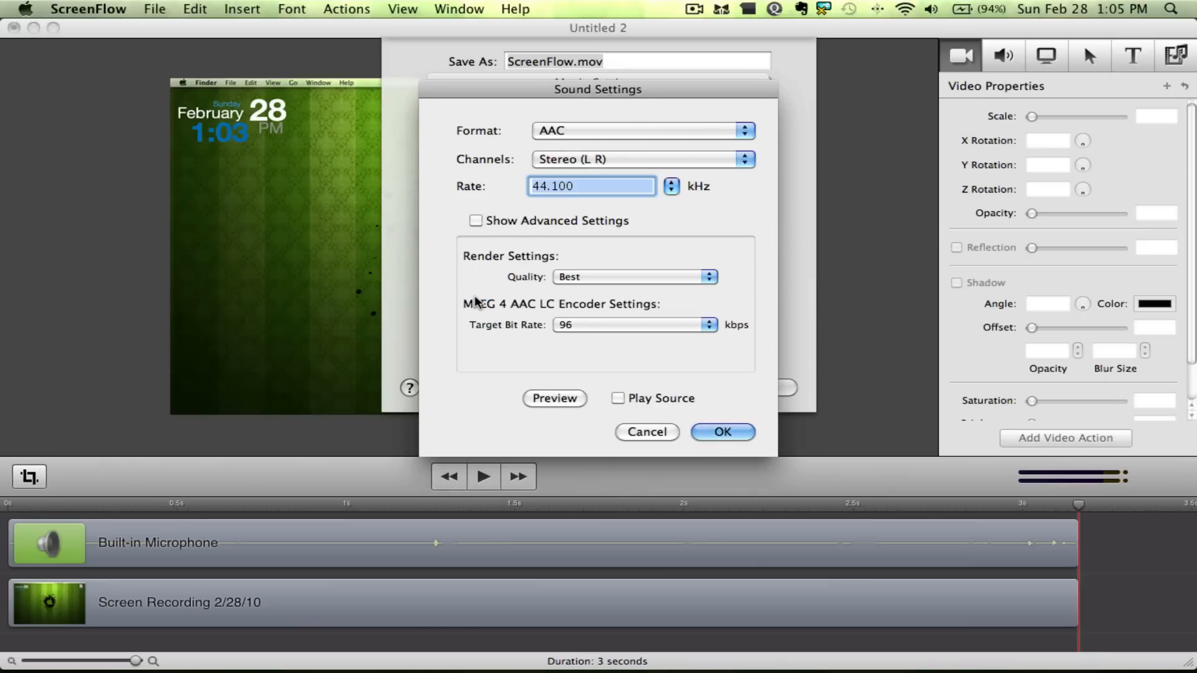
mouse_move(587, 144)
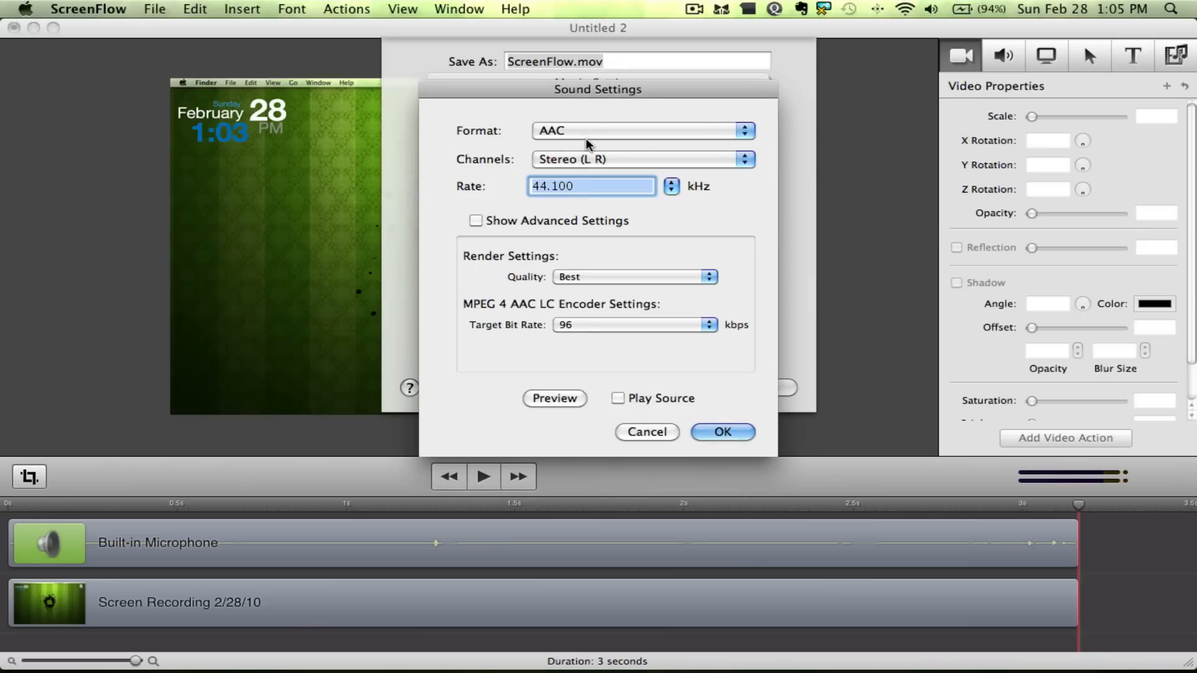
mouse_move(596, 198)
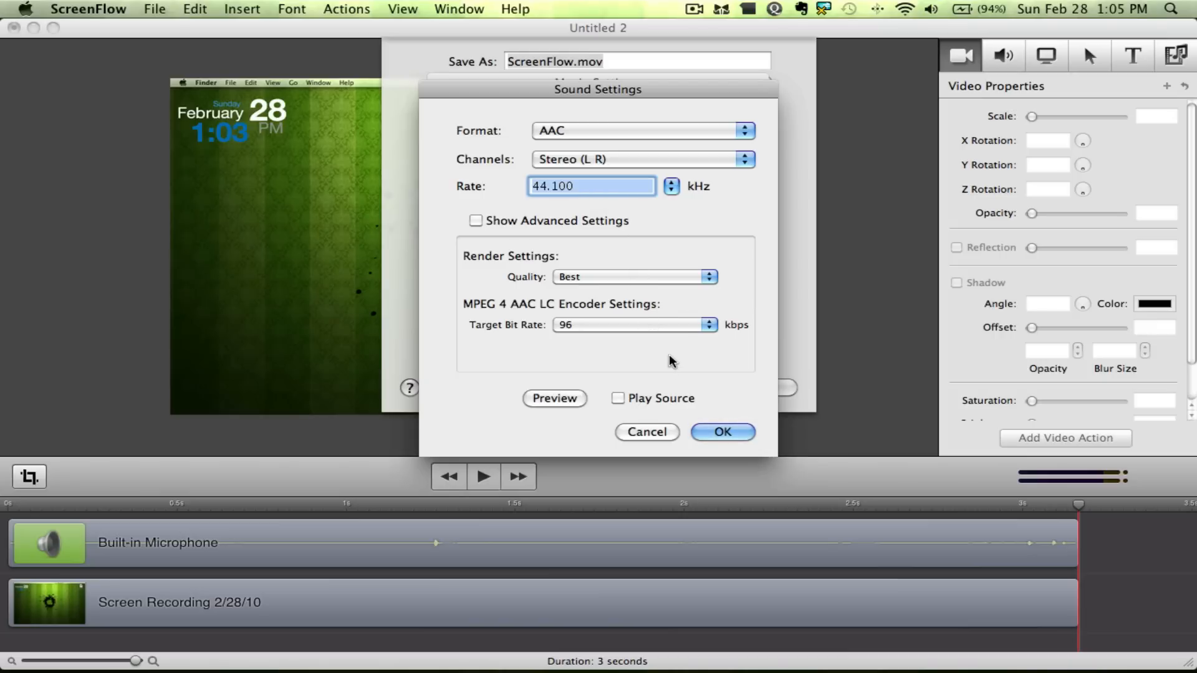
click(720, 431)
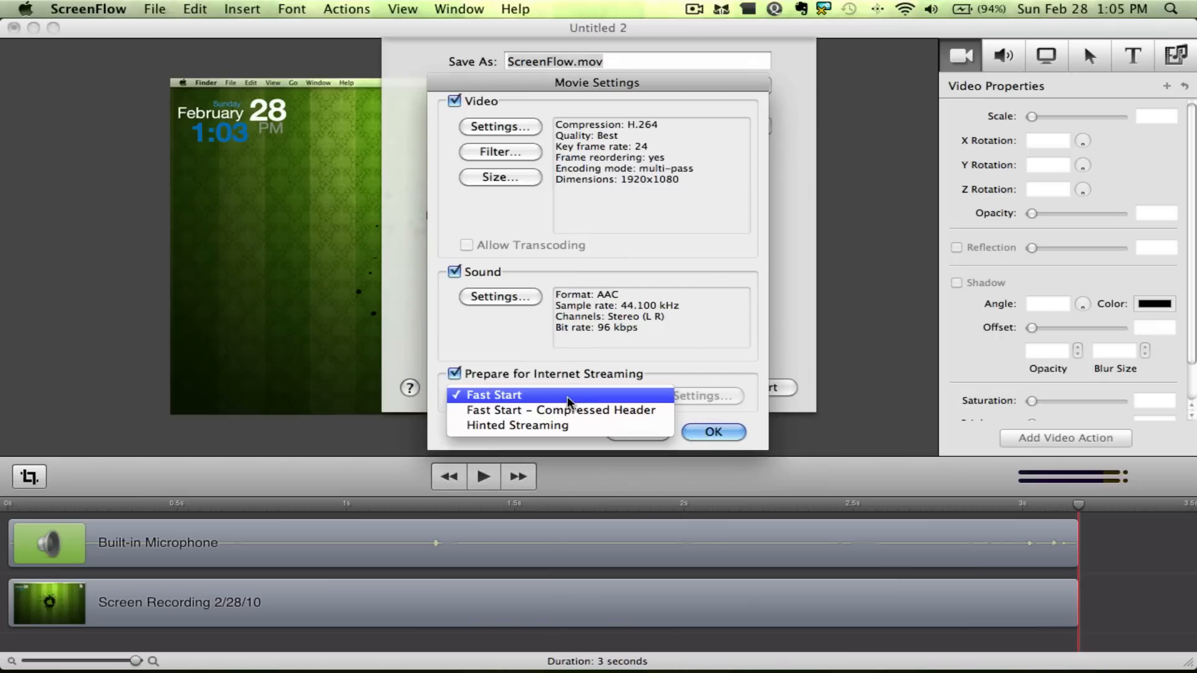
Keep Fast Start internet streaming and apply the movie settings to the export
click(494, 395)
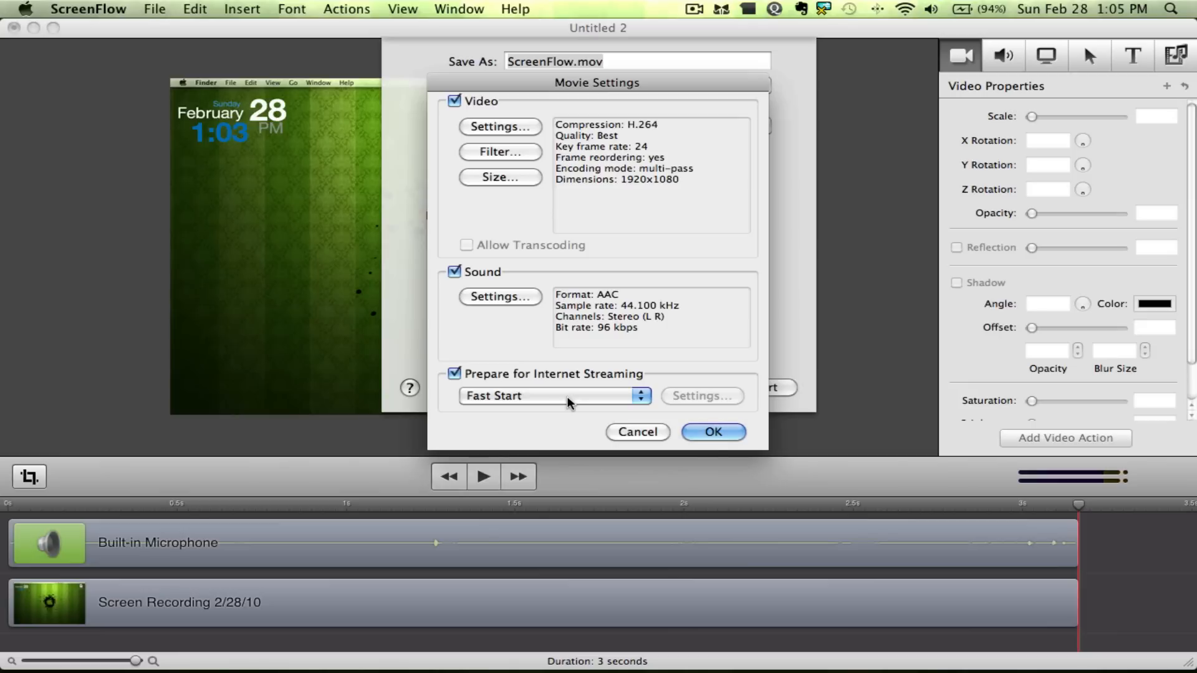
click(712, 431)
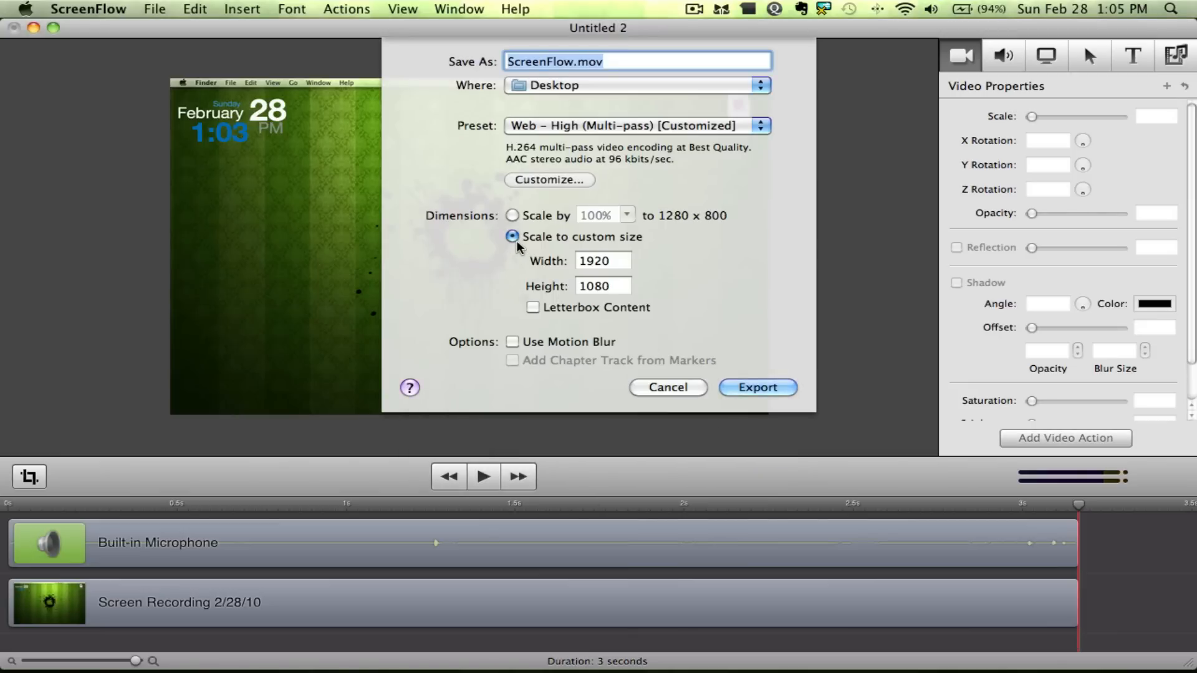
mouse_move(630, 264)
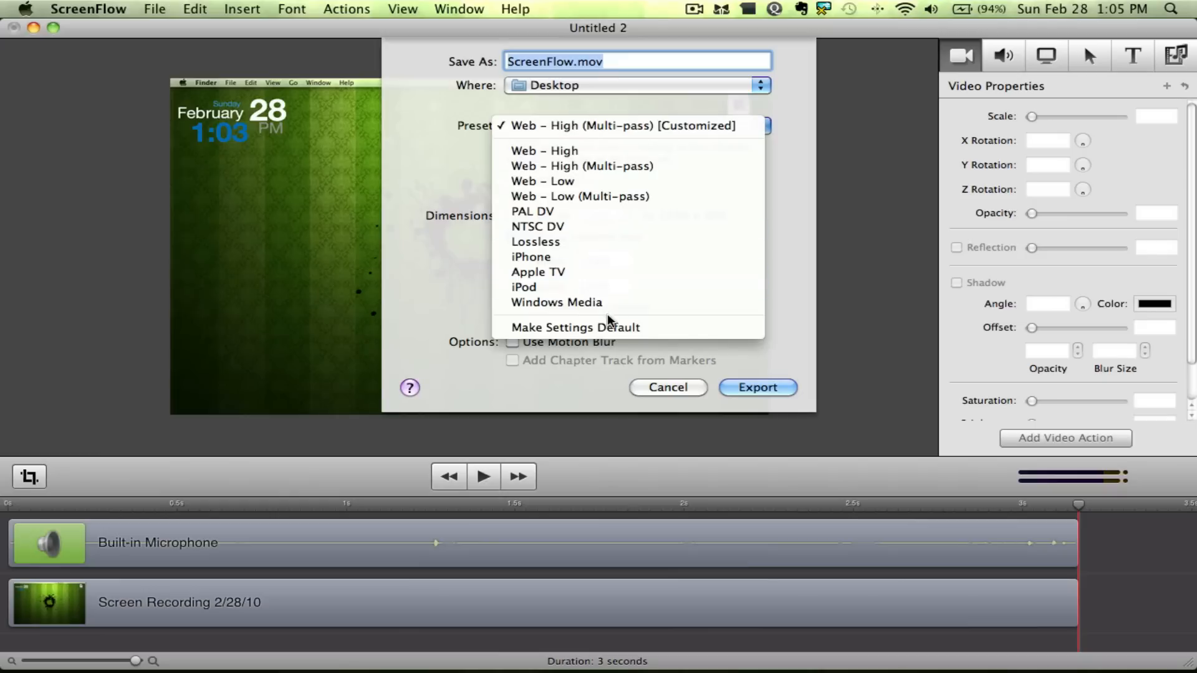
click(622, 125)
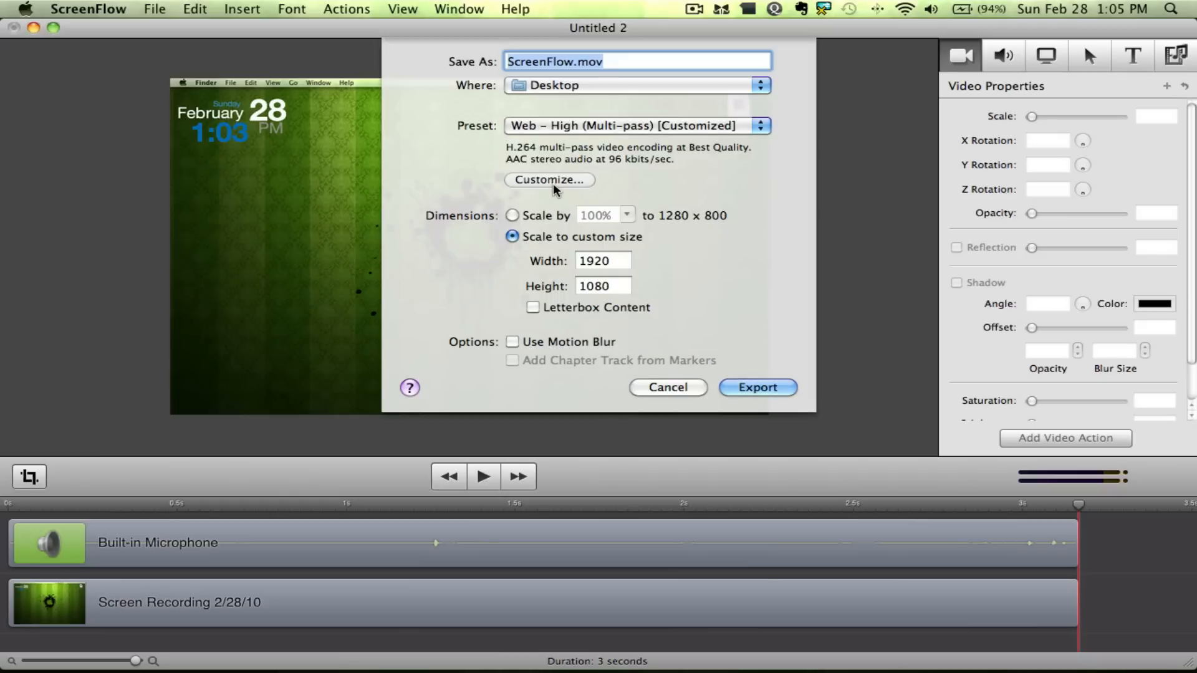
click(549, 180)
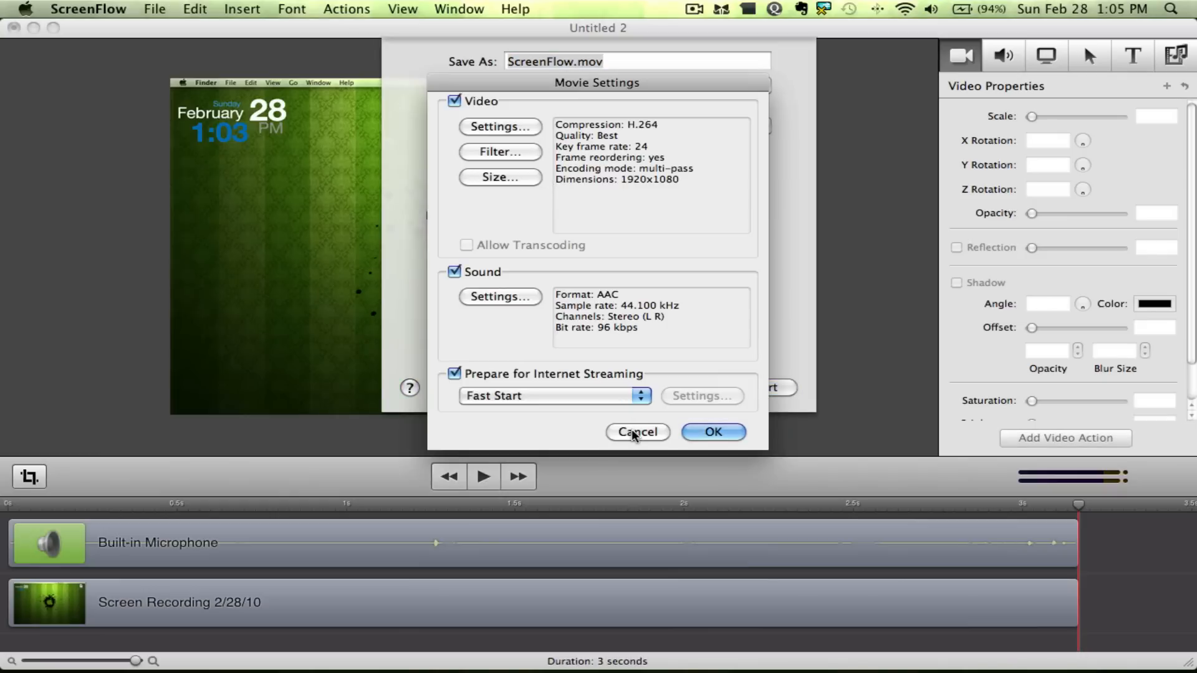
click(712, 432)
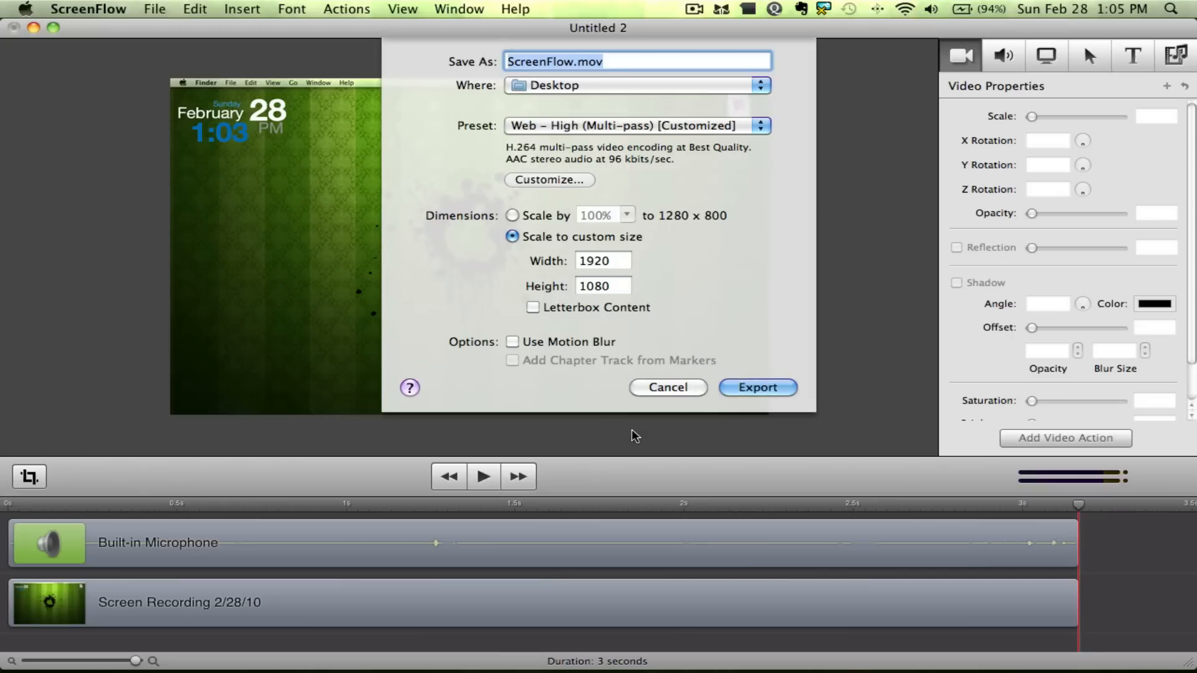
mouse_move(662, 426)
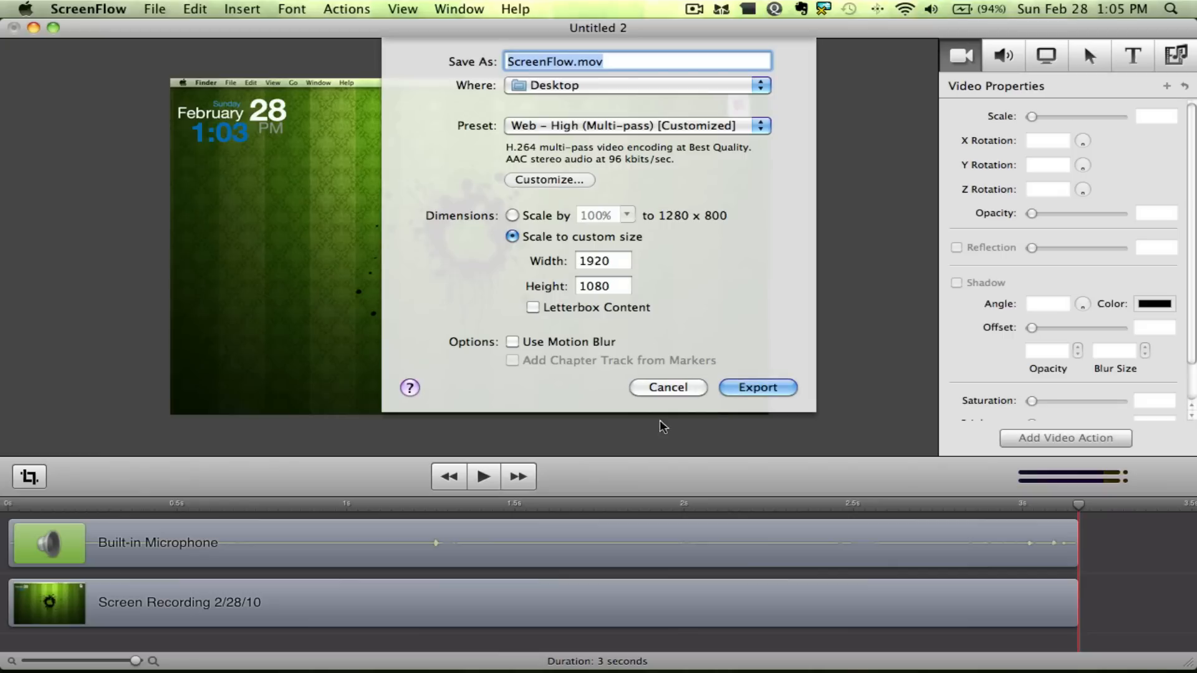